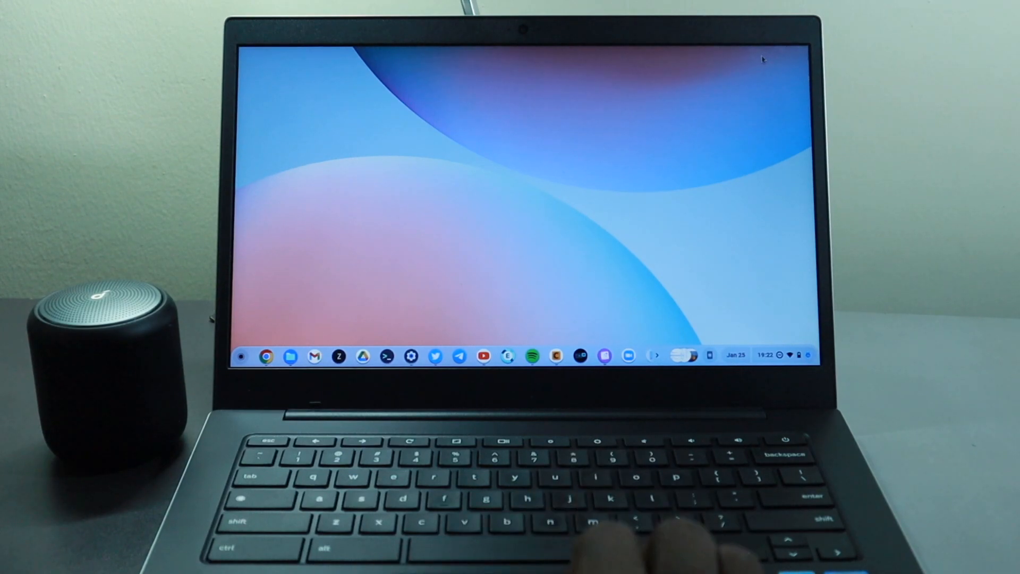
mouse_move(383, 306)
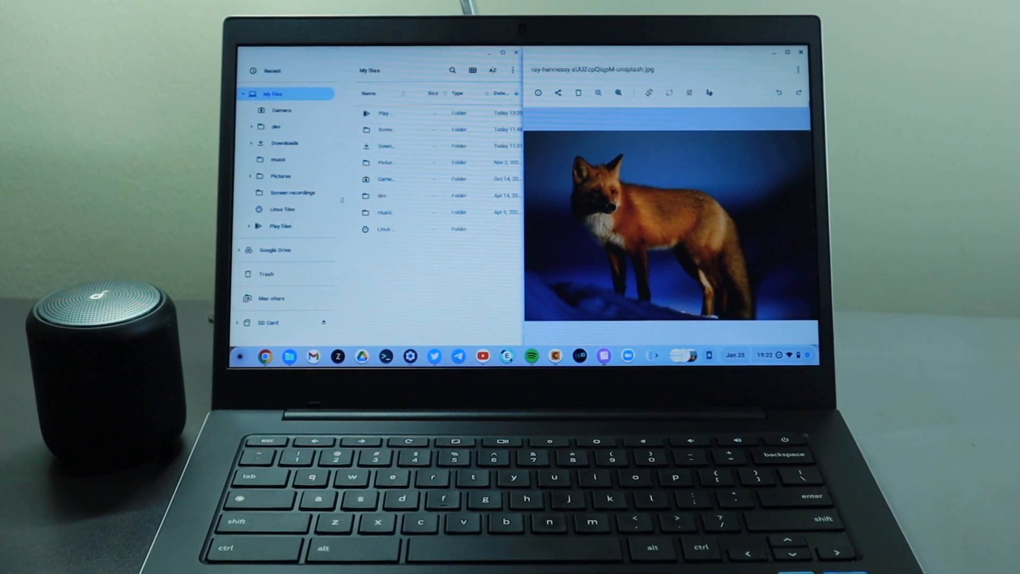
- Maximize the fox photo viewer, then minimize it so the maximized Files window shows
click(801, 53)
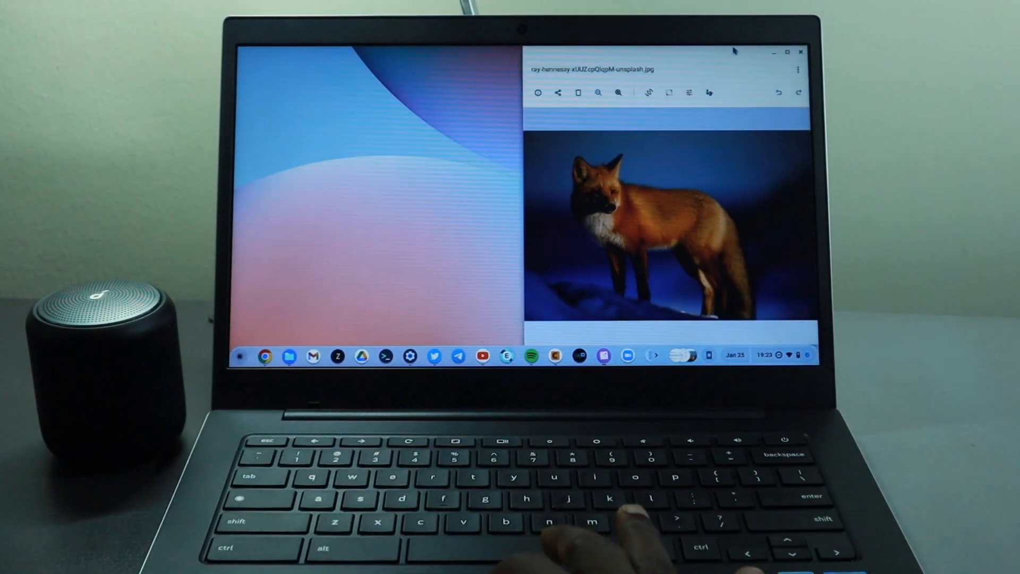
click(786, 51)
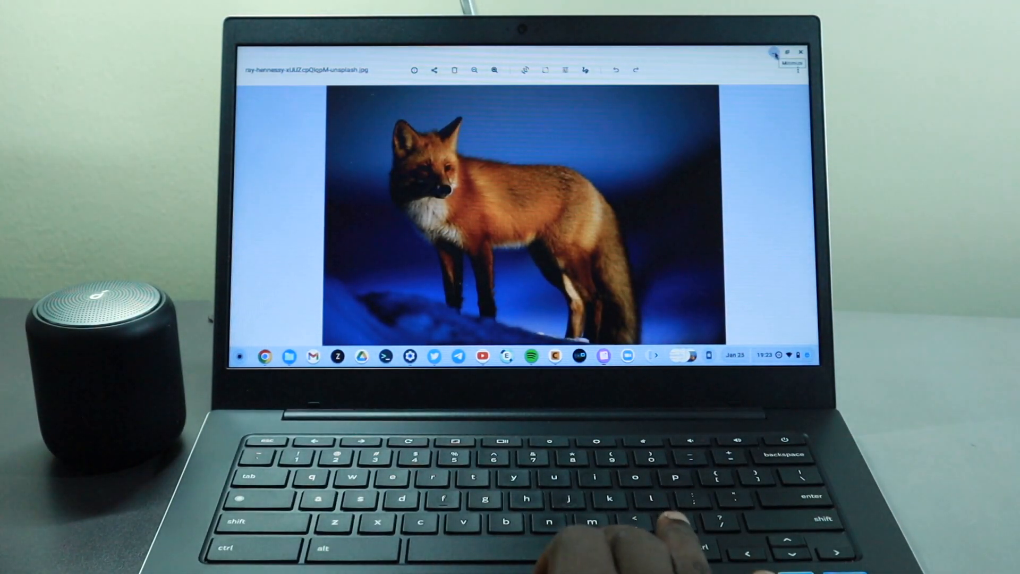
click(801, 51)
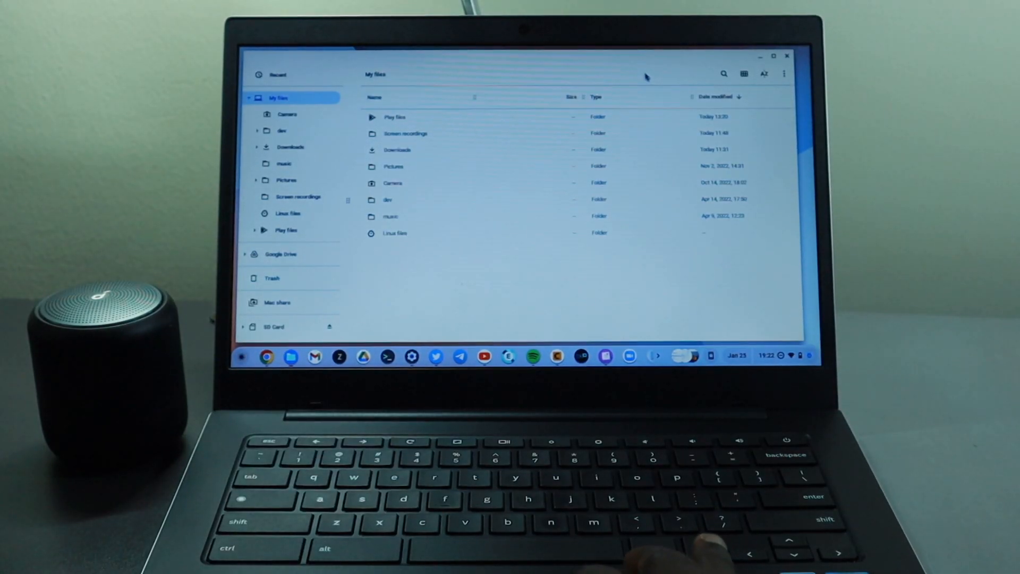
mouse_move(602, 60)
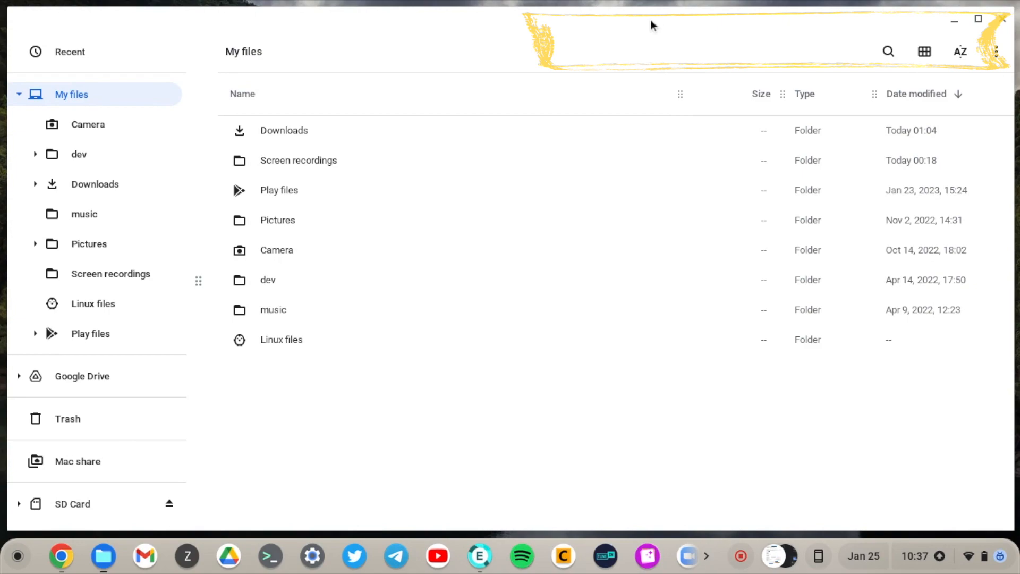
mouse_move(729, 39)
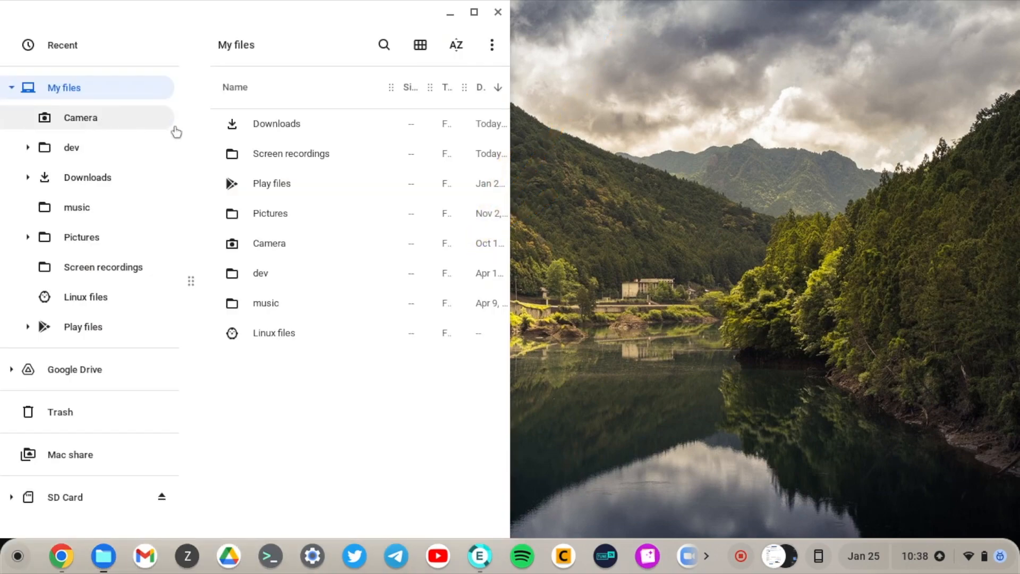
mouse_move(482, 556)
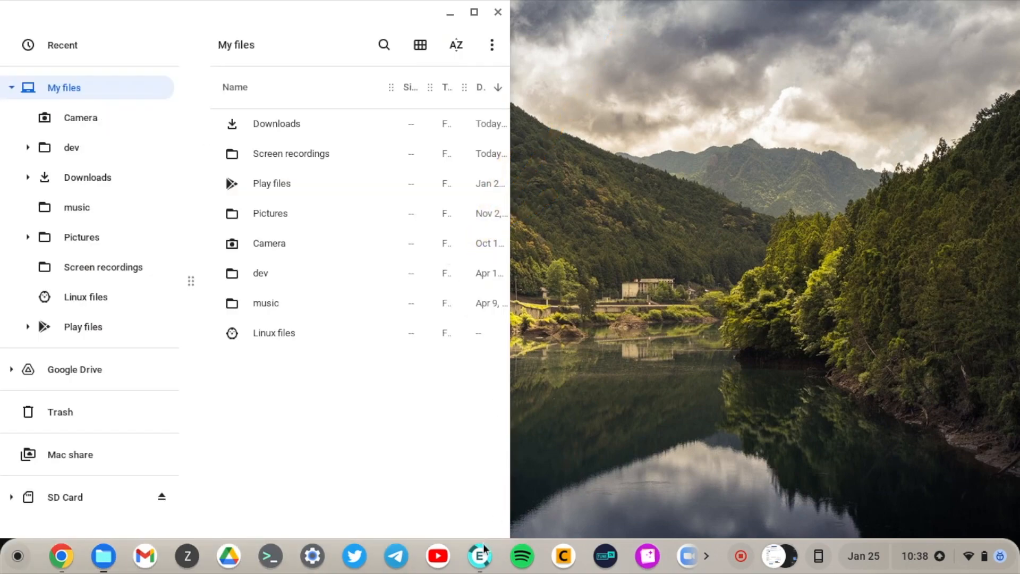
click(479, 557)
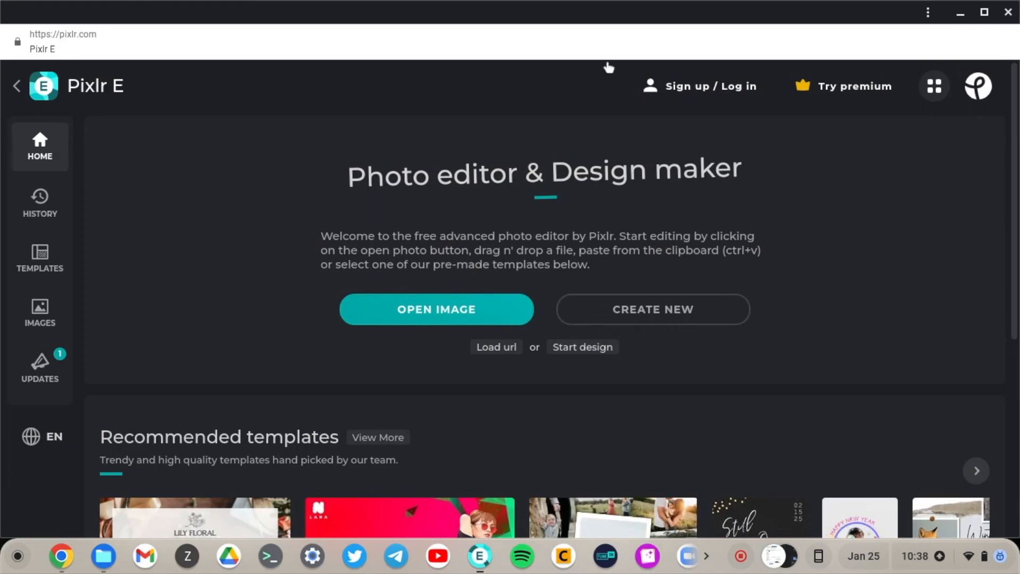
mouse_move(594, 33)
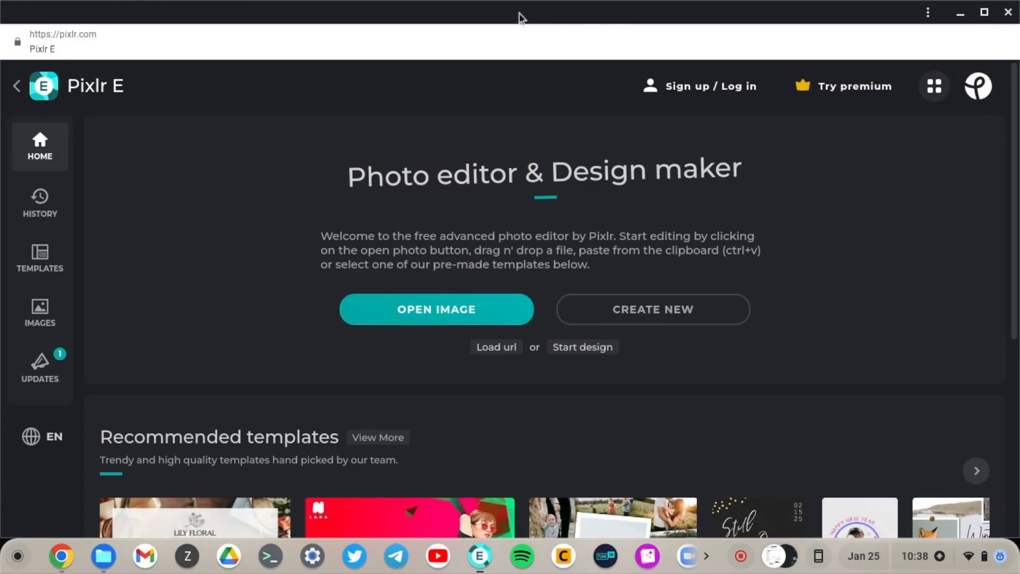
click(435, 310)
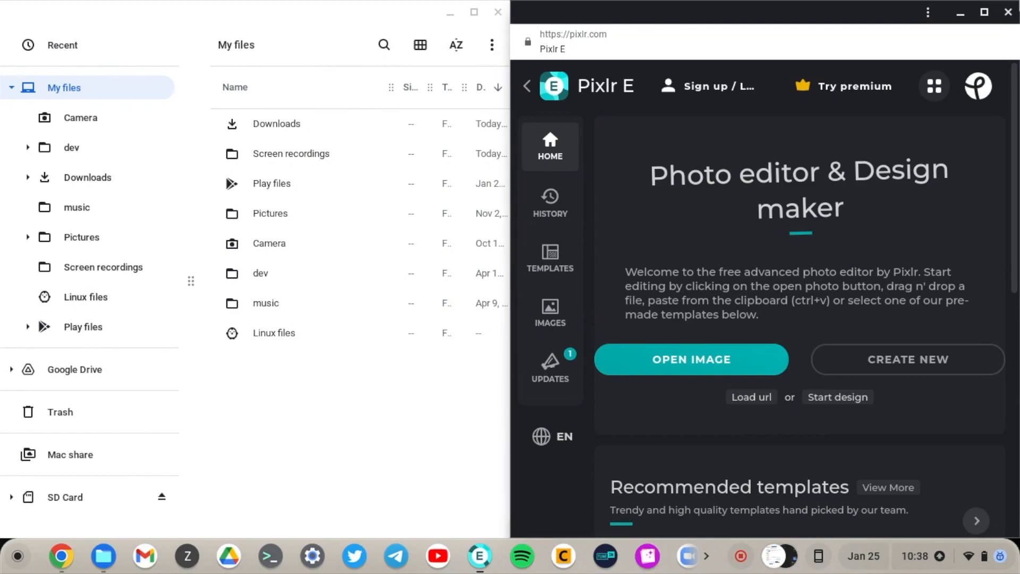
mouse_move(997, 22)
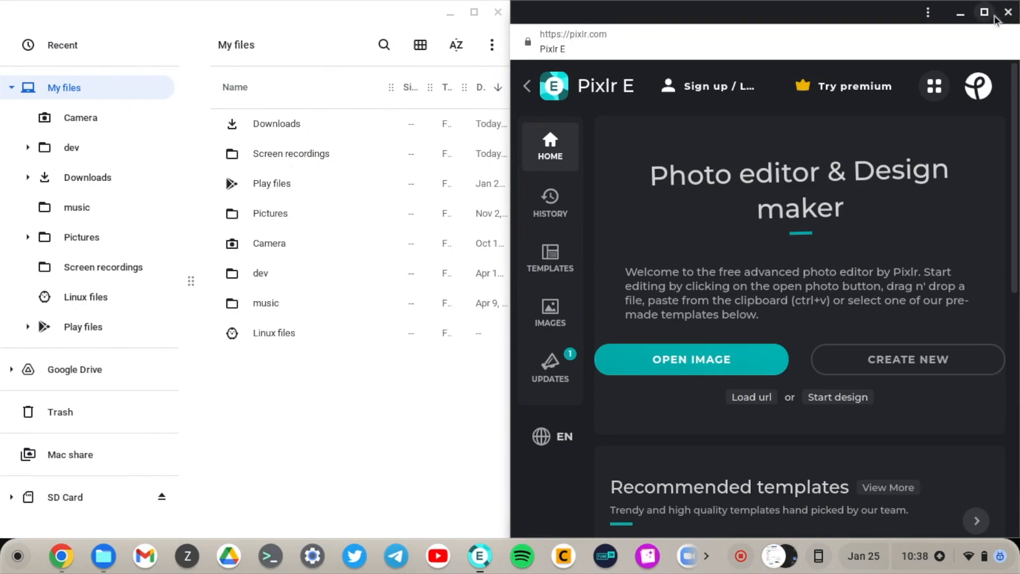
click(985, 12)
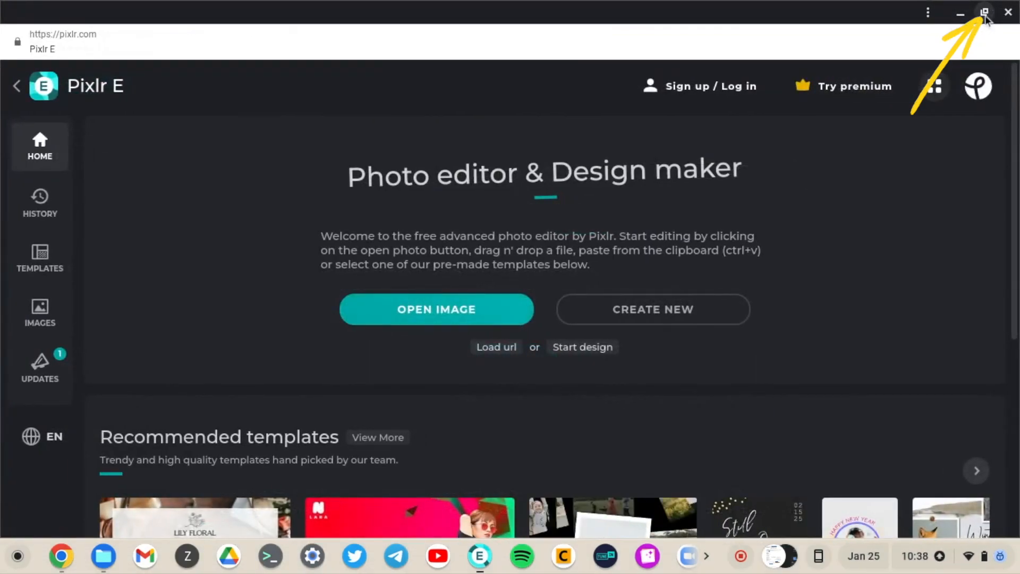
mouse_move(985, 12)
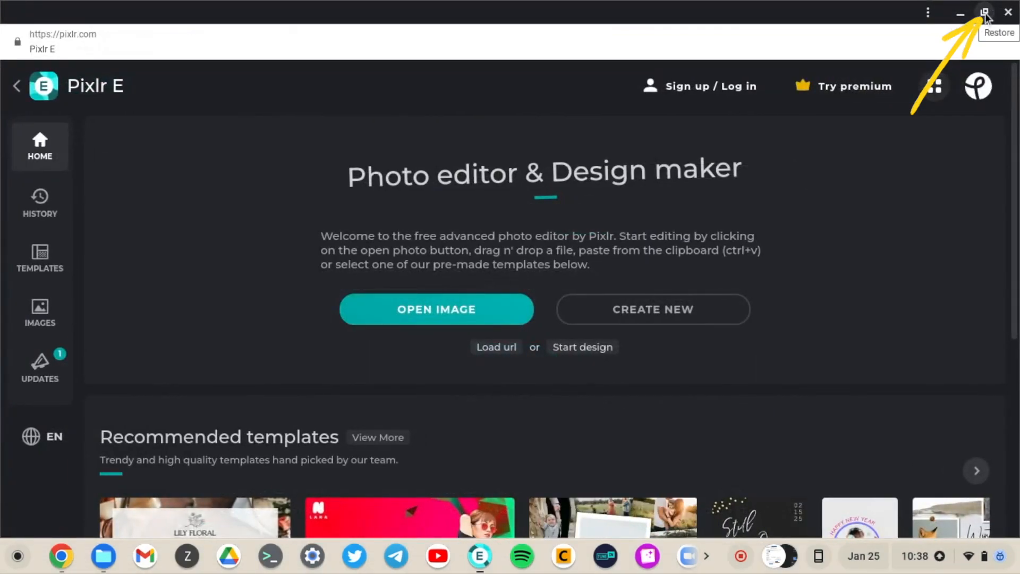
click(985, 11)
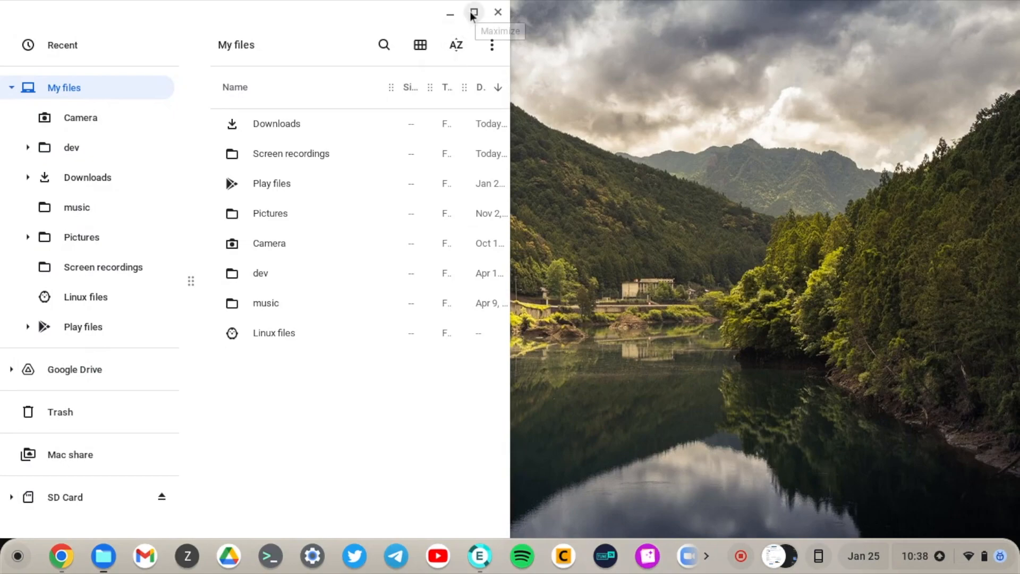
click(474, 12)
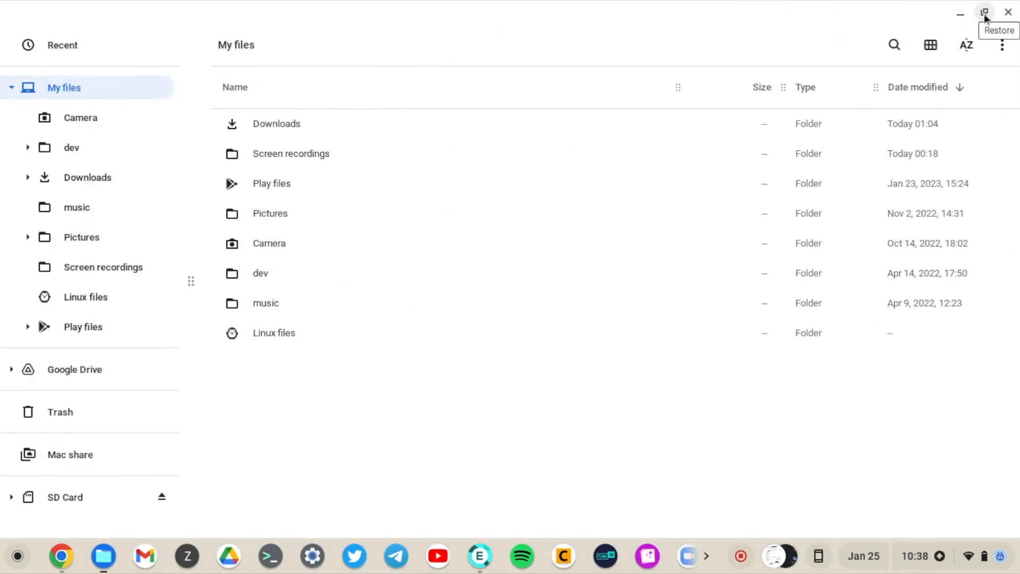
- Use the maximize/split control to dock Files on the left half, wallpaper on the right
click(985, 12)
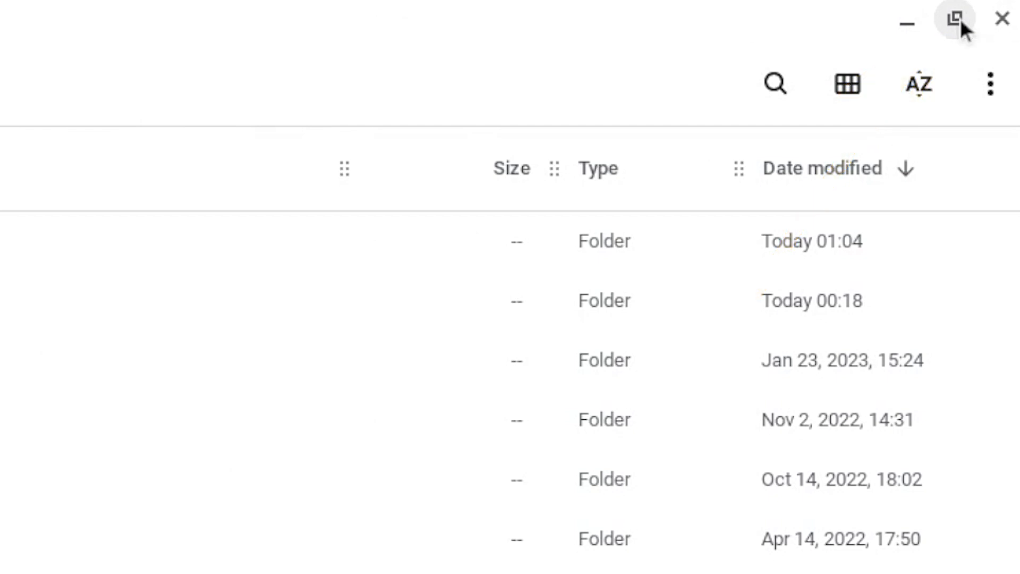
click(954, 19)
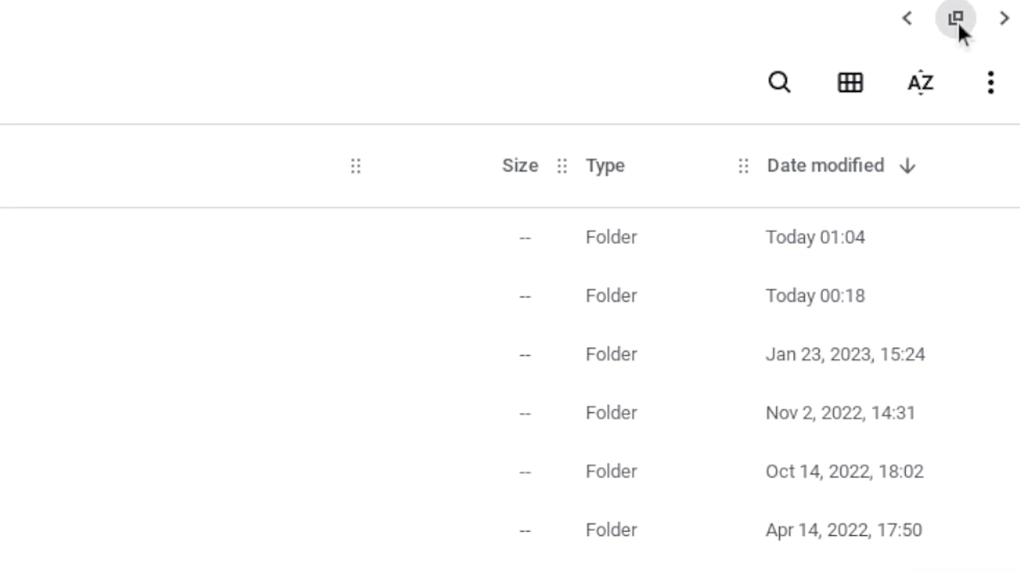
click(983, 12)
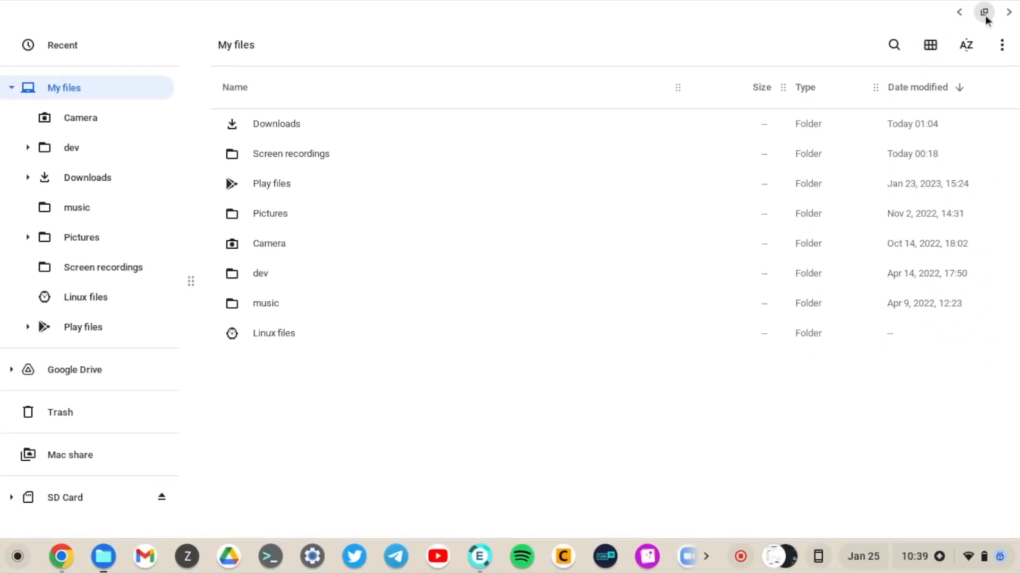
click(985, 12)
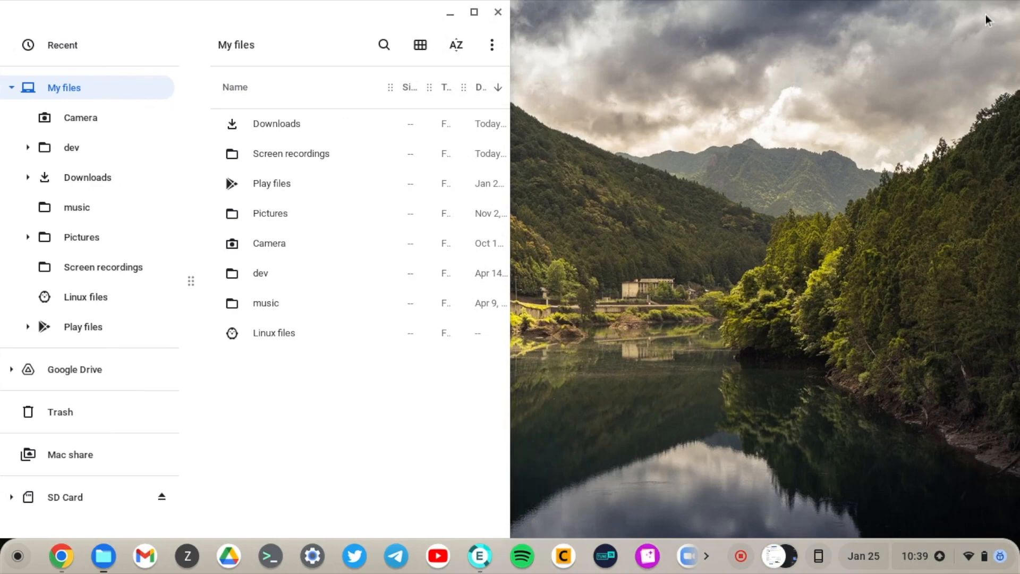
mouse_move(626, 256)
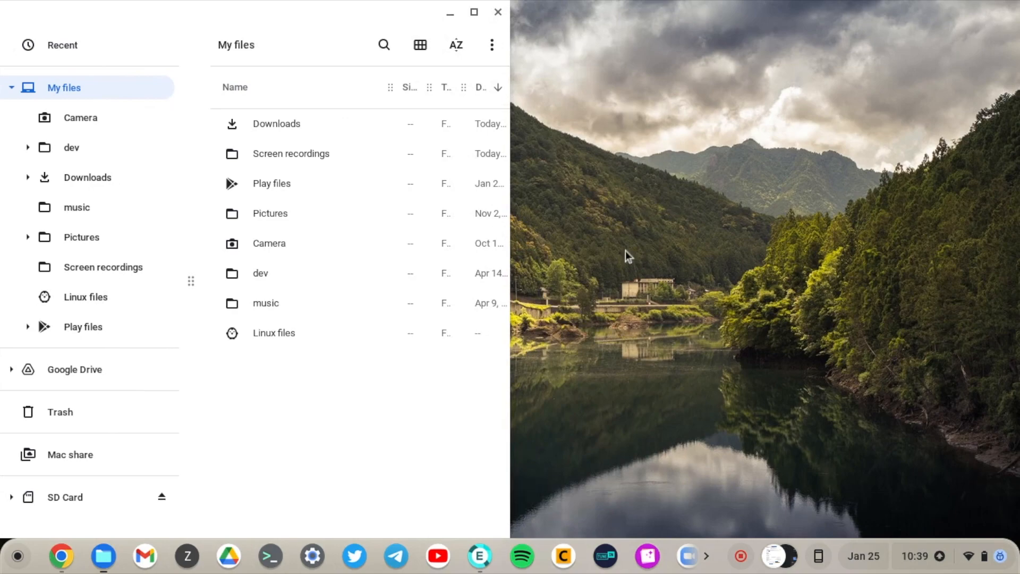
mouse_move(480, 557)
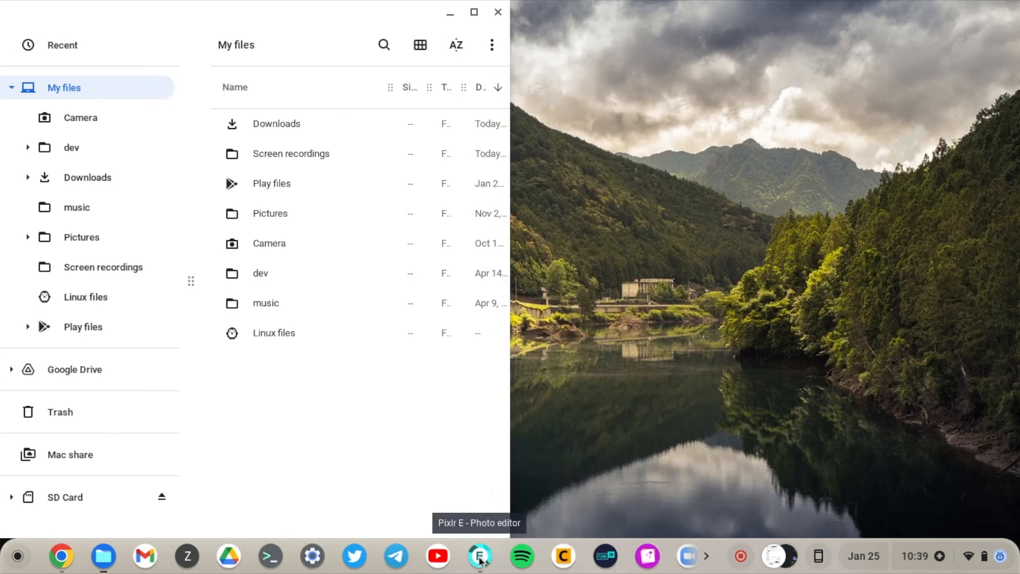
- Launch Pixlr E from the shelf beside Files, then maximize Pixlr E and Files
click(479, 557)
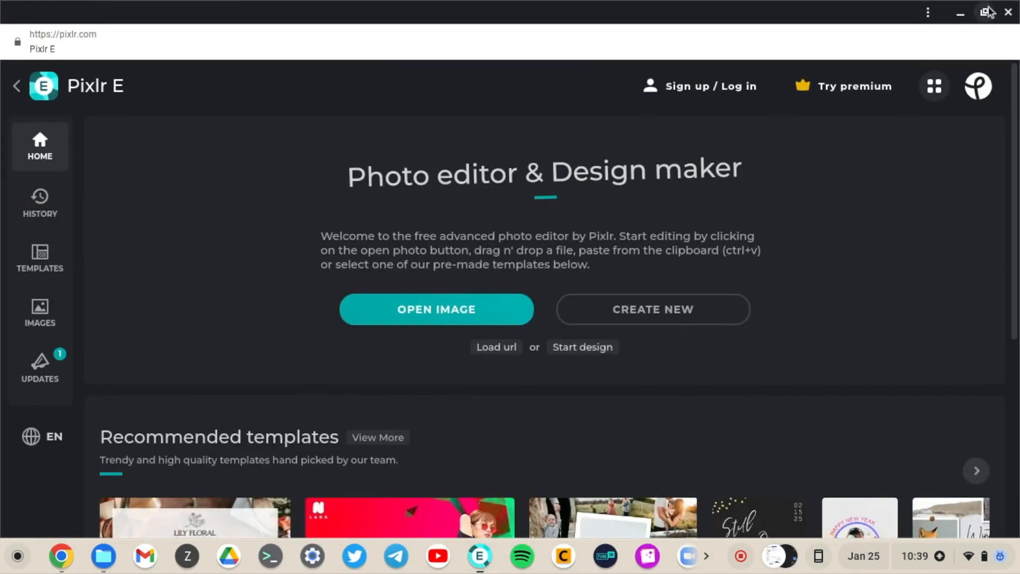
mouse_move(986, 12)
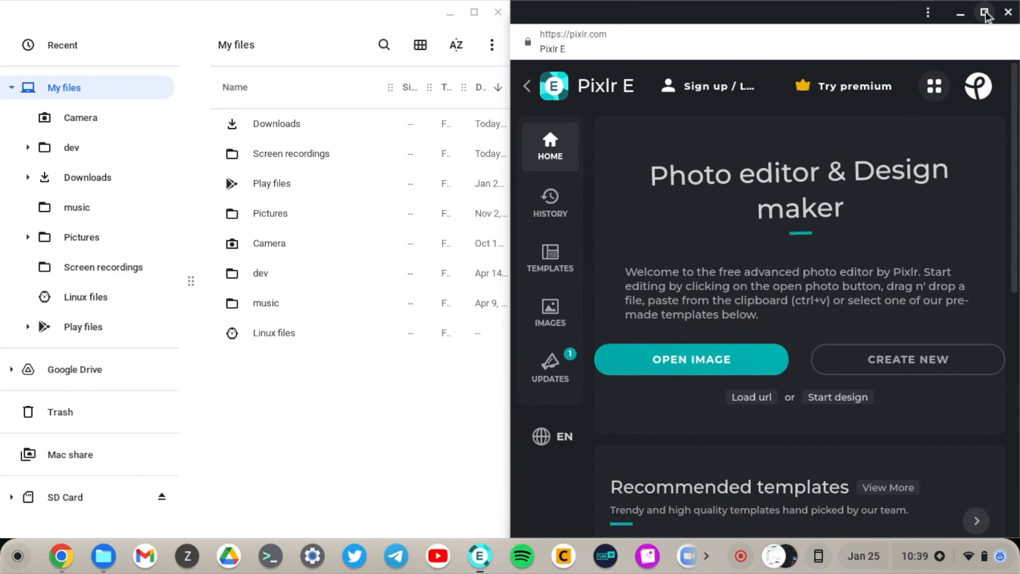
mouse_move(986, 11)
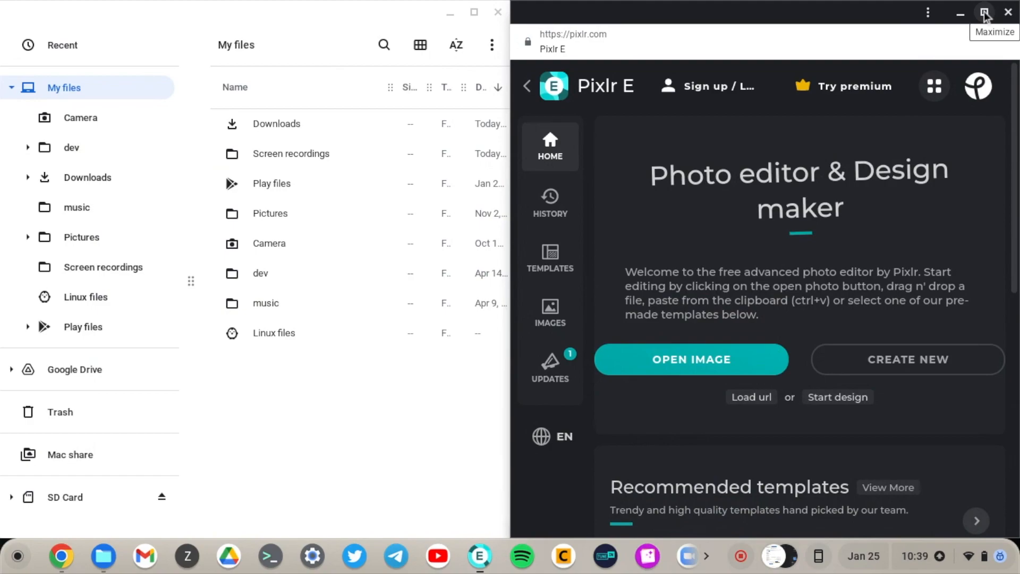
click(984, 11)
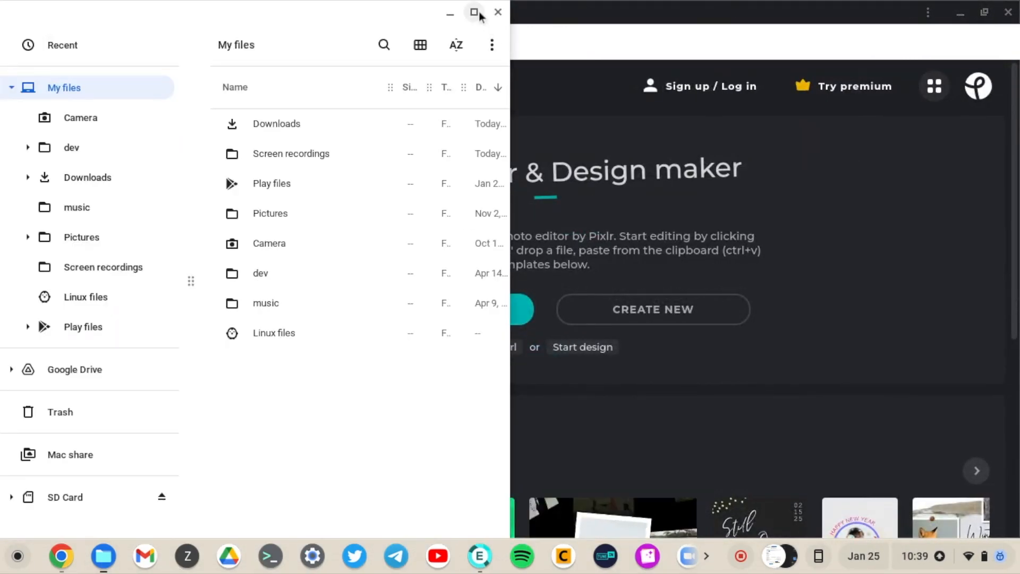
click(474, 12)
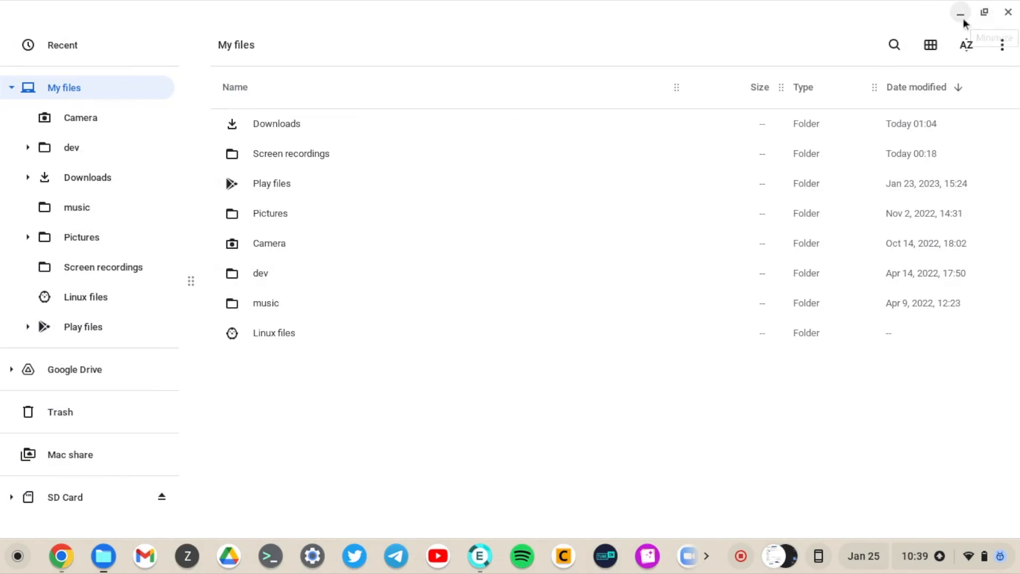
- Minimize Files, reopen it, and snap it left with Alt+[
click(960, 11)
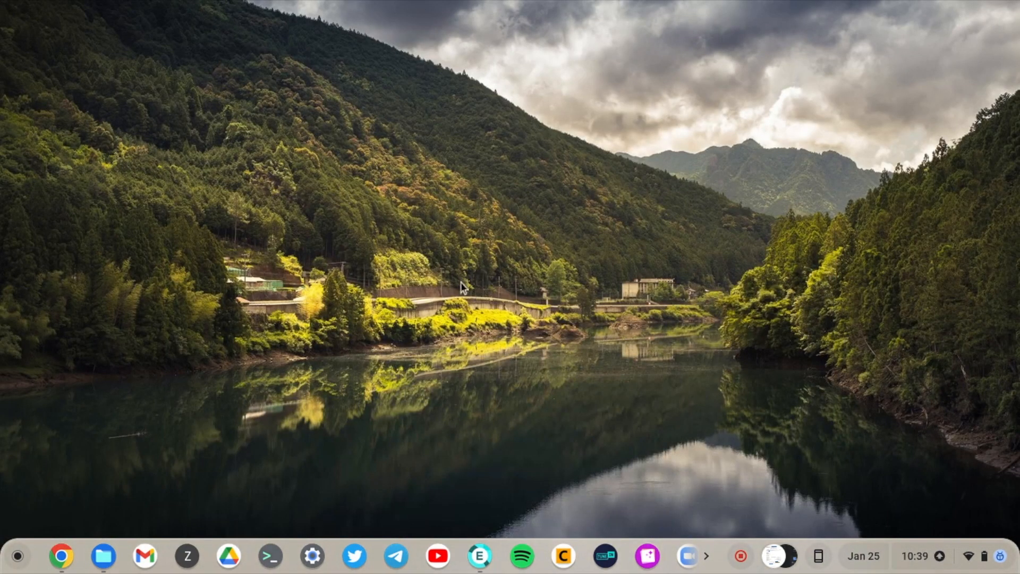
mouse_move(180, 490)
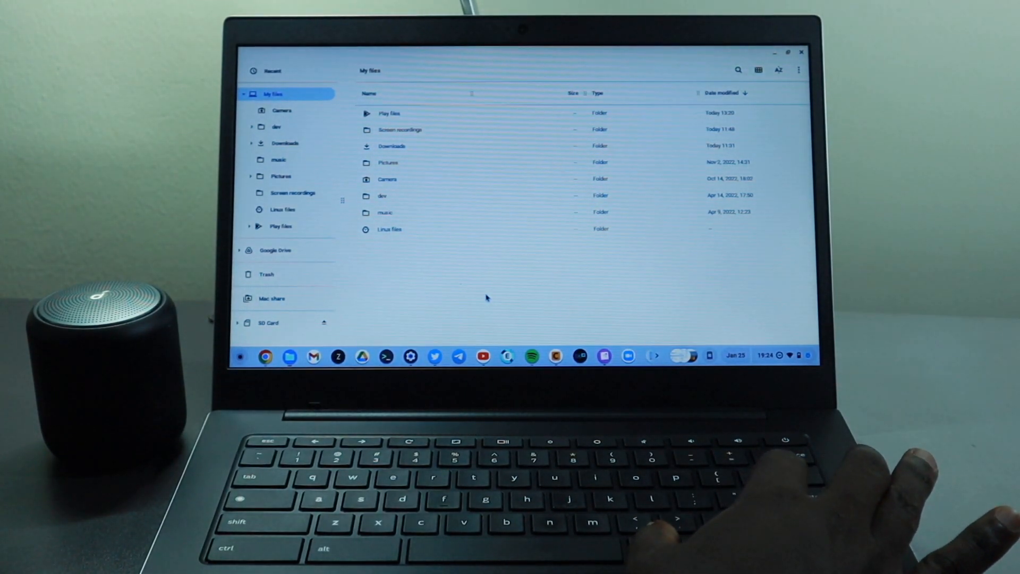
key(alt+[)
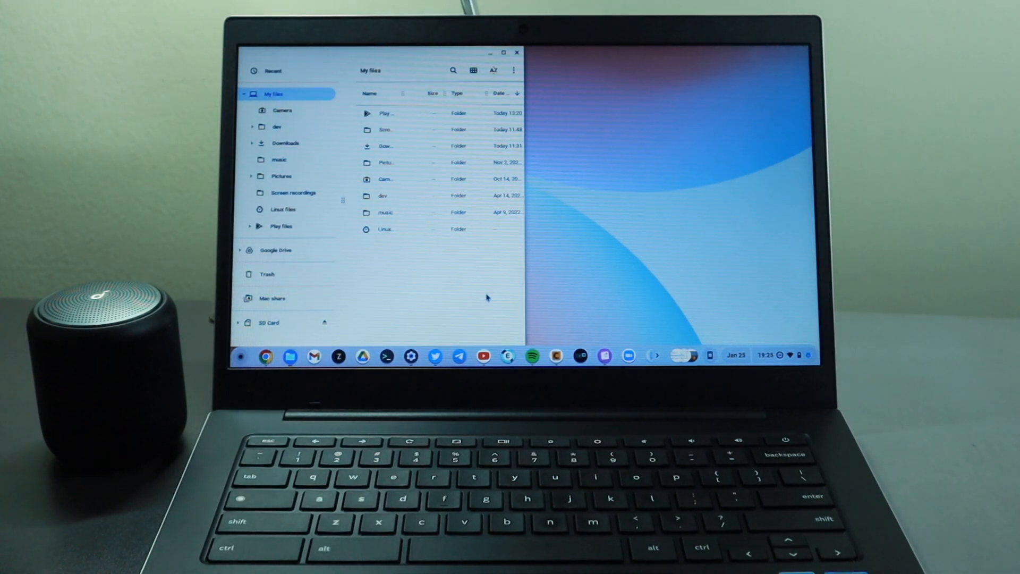
click(504, 52)
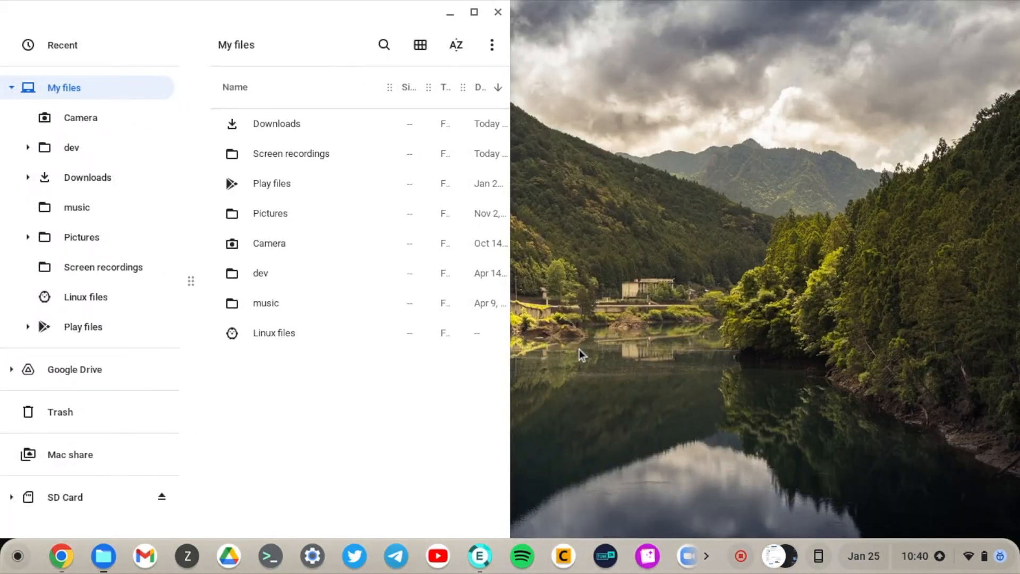
mouse_move(449, 559)
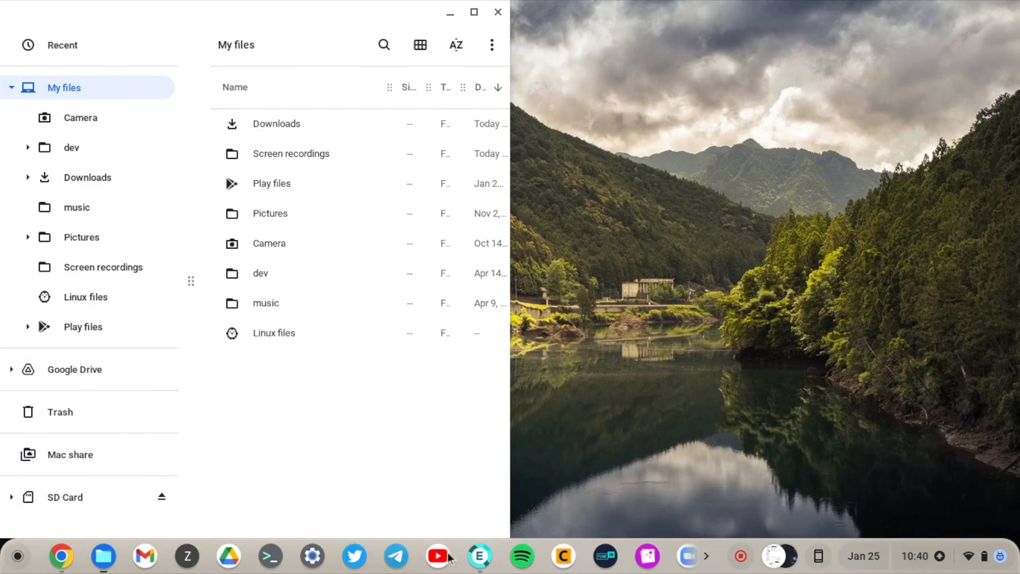
- Launch Pixlr E from the shelf to fill the empty right half beside Files
click(479, 556)
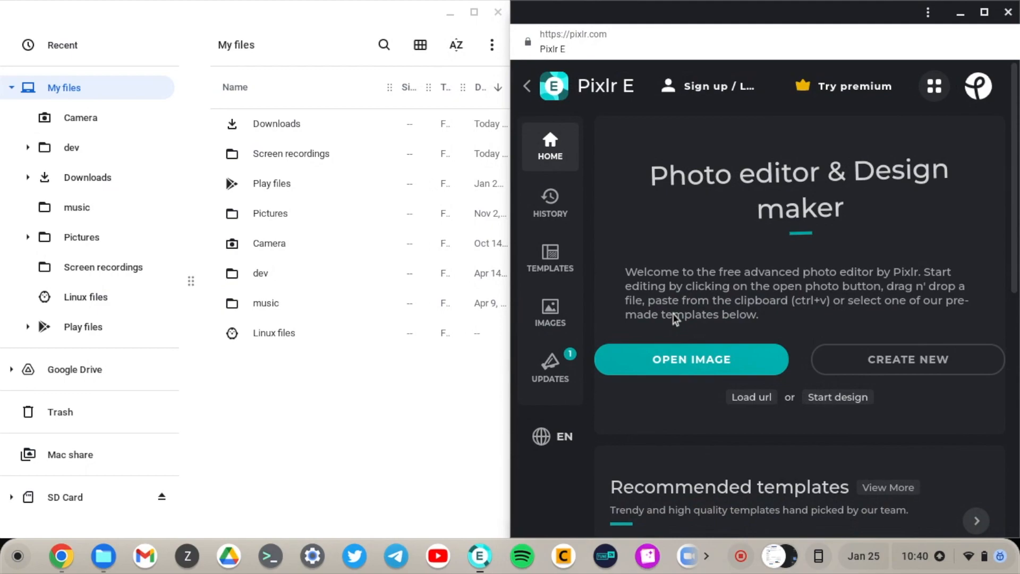
mouse_move(876, 57)
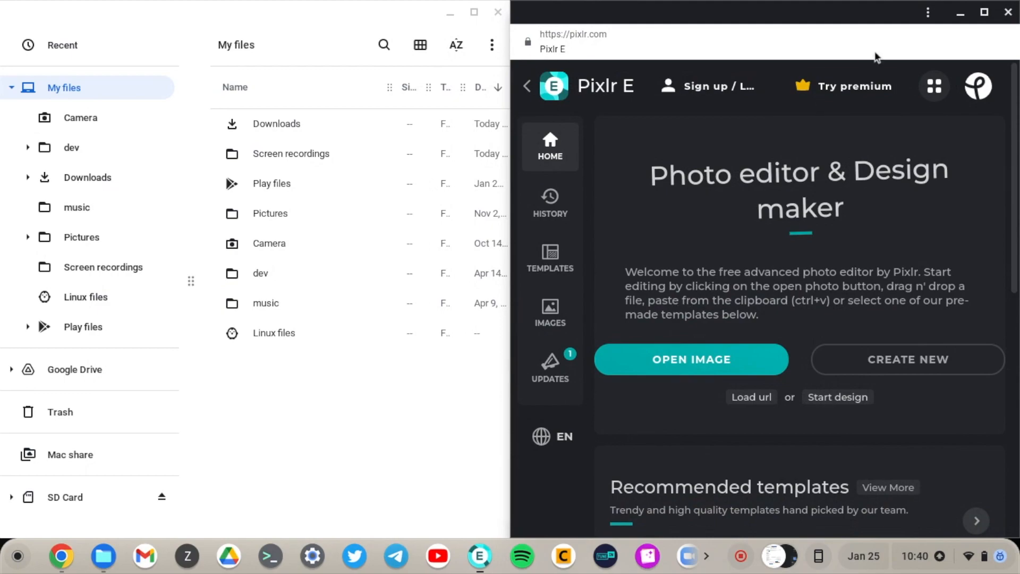
- Minimize Pixlr E, maximize Files, then minimize Files to leave the wallpaper showing
click(984, 12)
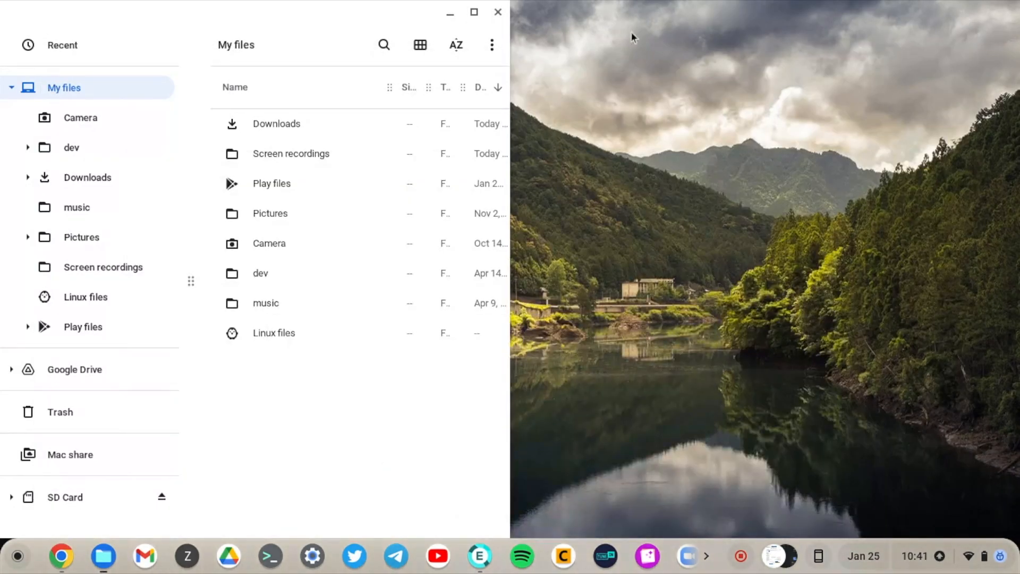
click(474, 11)
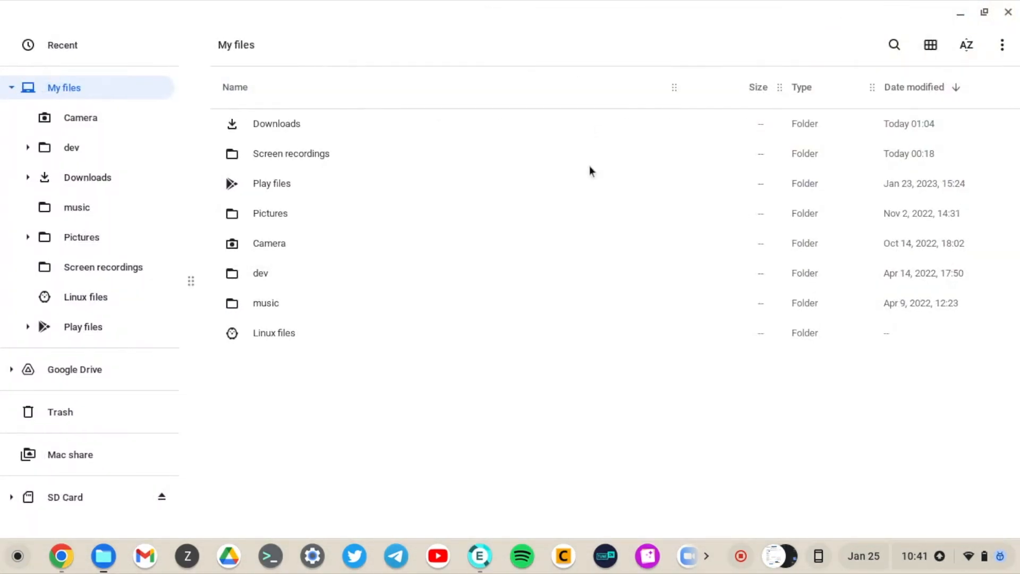
click(961, 12)
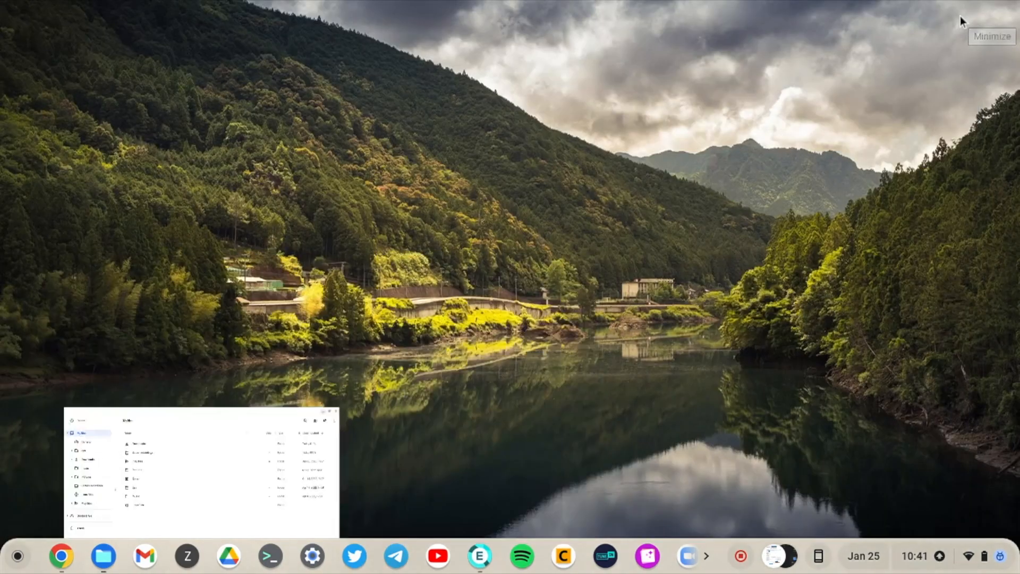